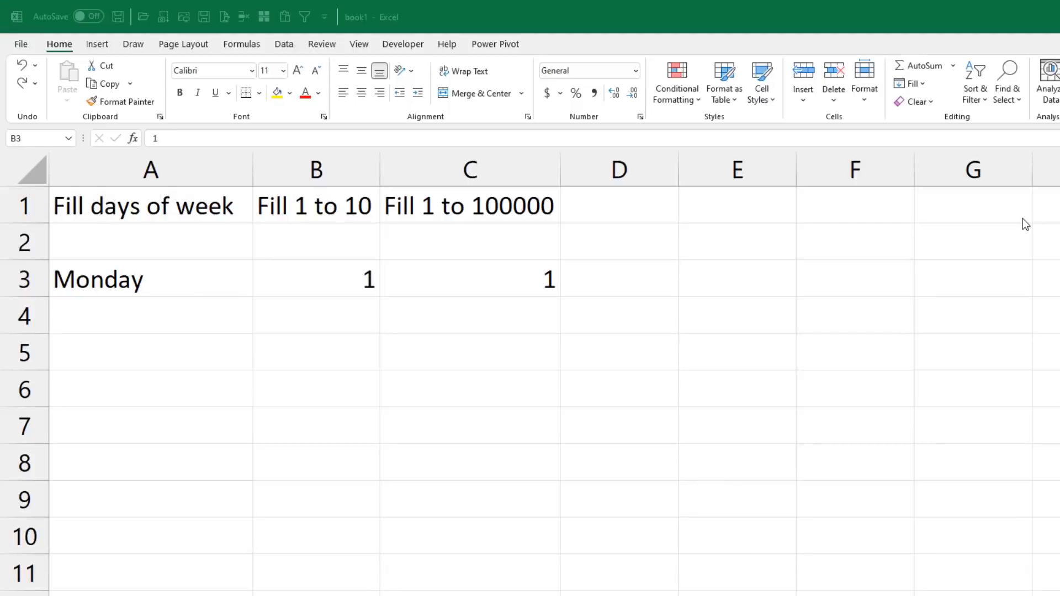
# Select the Monday cell A3 to fill weekdays down through Sunday in row 9.
pyautogui.click(315, 279)
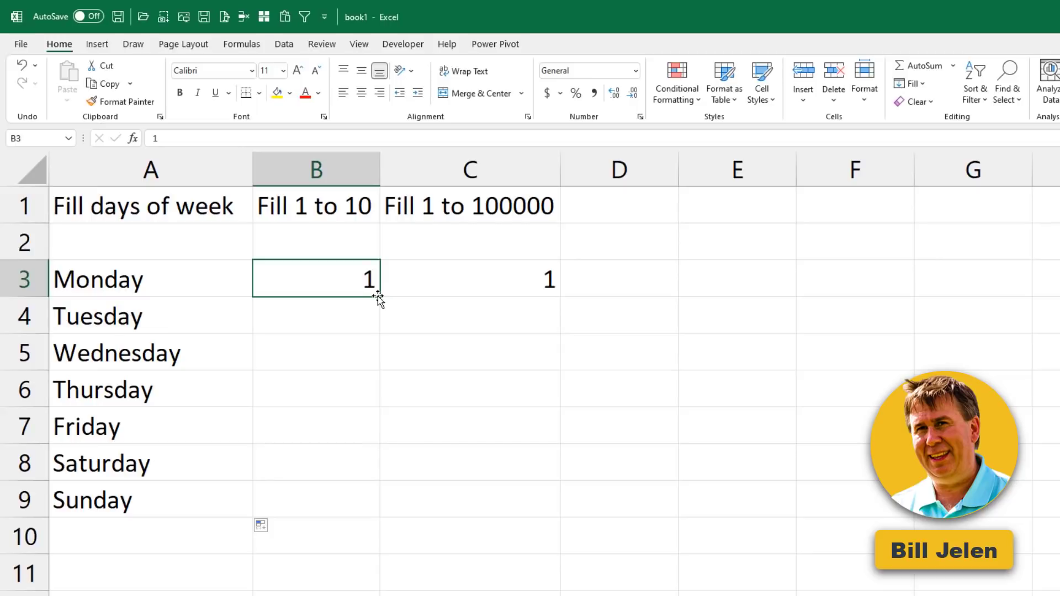
# Fill column B from 1 upward to row 12 with counting numbers, then select C3.
pyautogui.moveTo(379, 295); pyautogui.dragTo(353, 584)
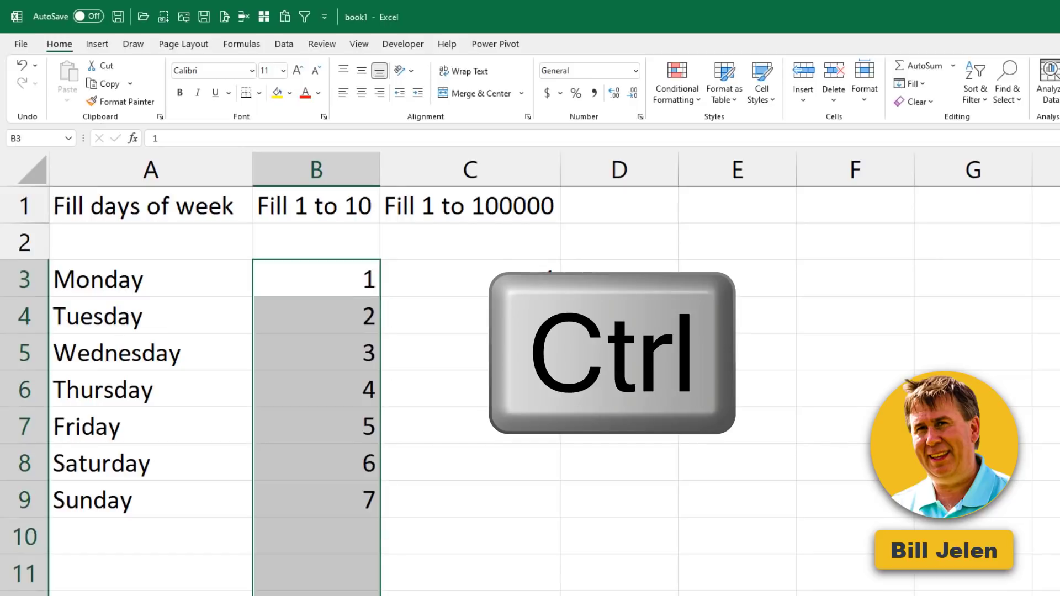
pyautogui.click(469, 278)
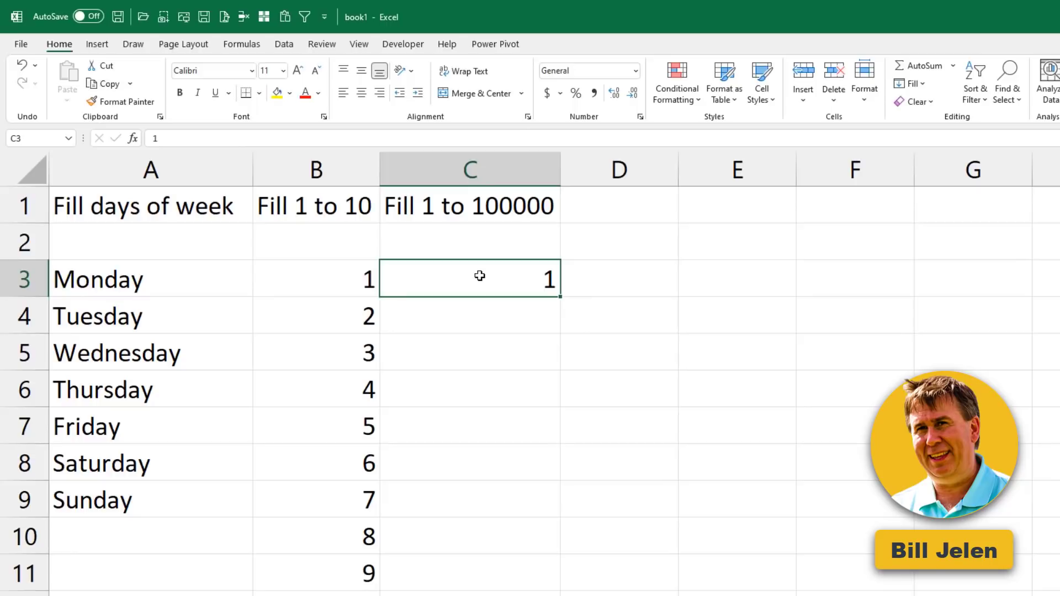
pyautogui.moveTo(909, 84)
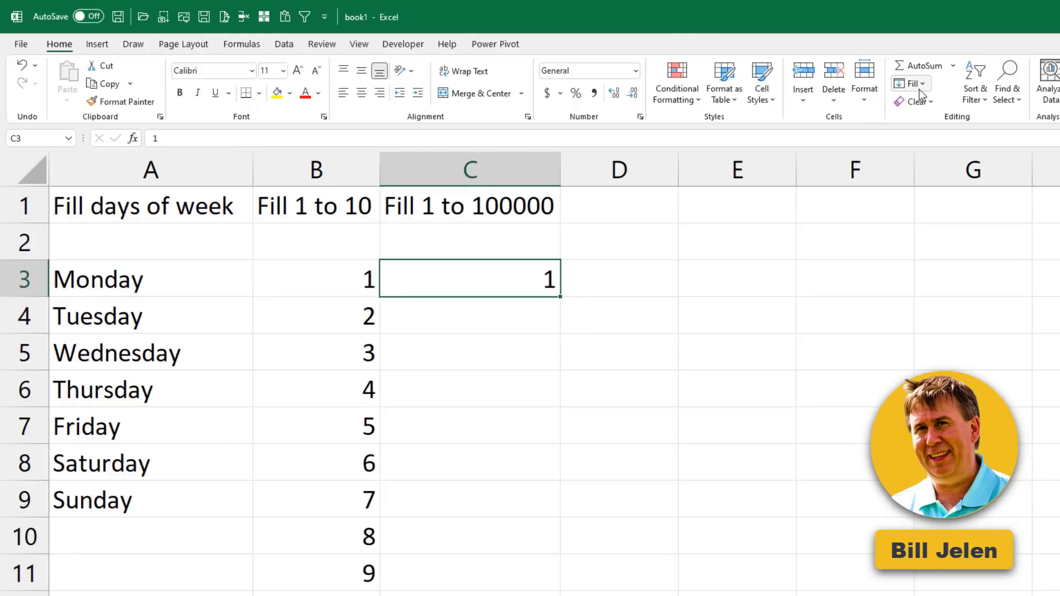
# Fill column C with a linear series from 1, step 1, stop value 10000.
pyautogui.click(910, 83)
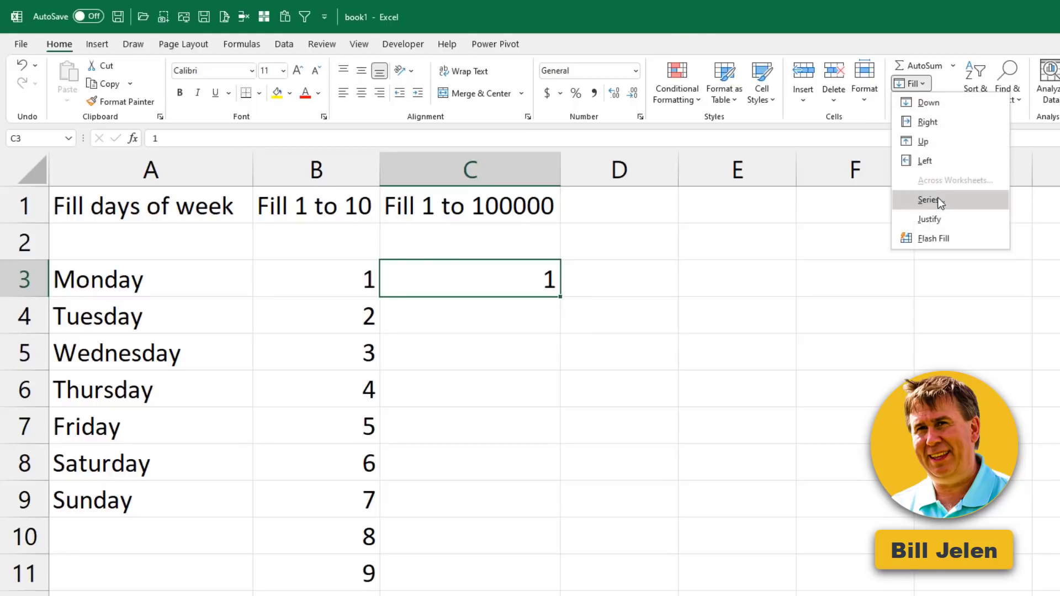
pyautogui.click(928, 200)
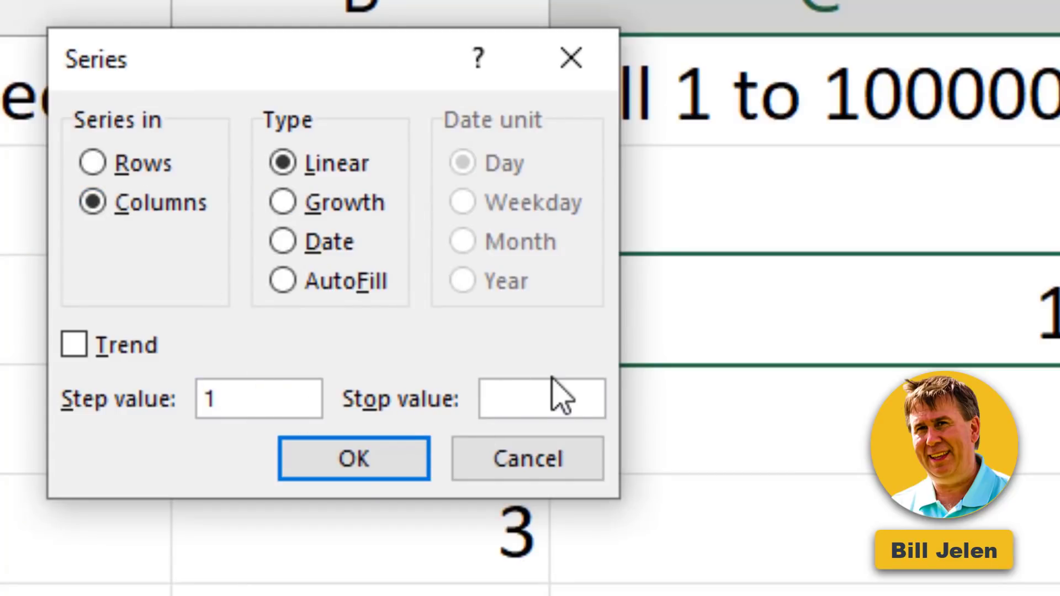
pyautogui.write('10000')
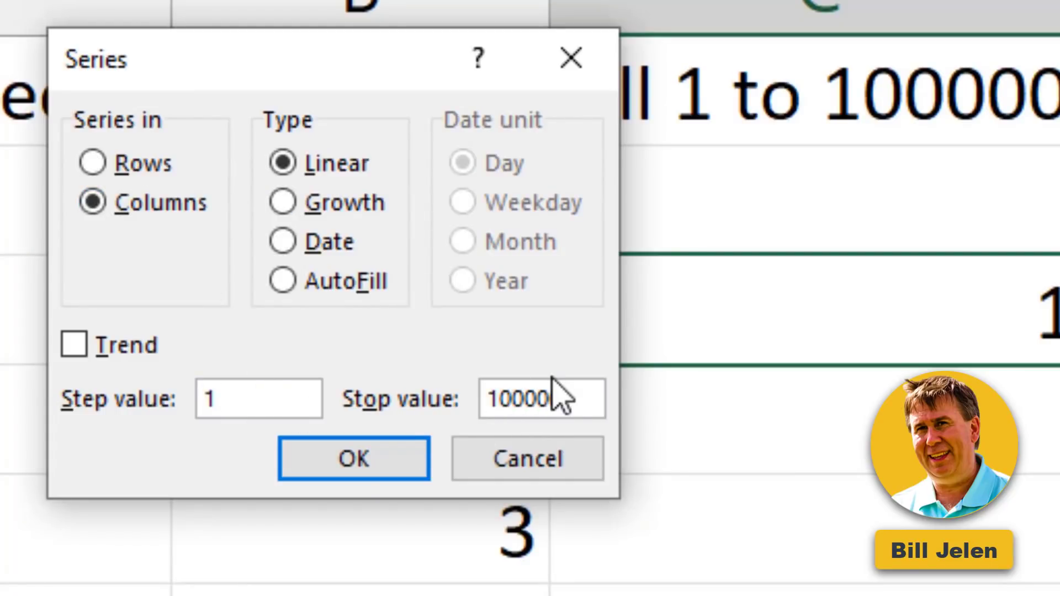
pyautogui.click(353, 458)
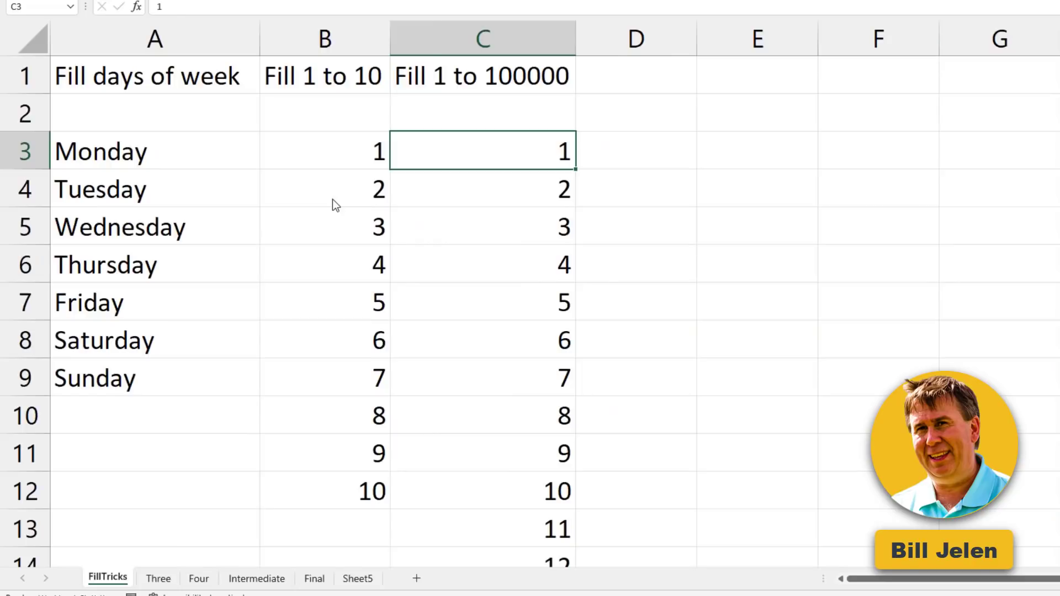
pyautogui.scroll(-3)
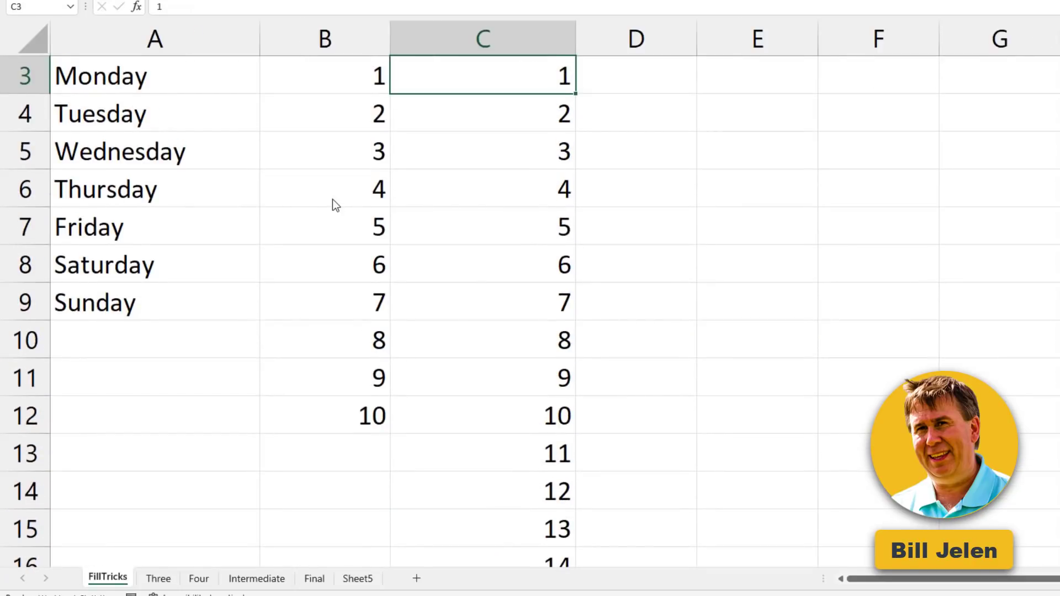
pyautogui.click(158, 579)
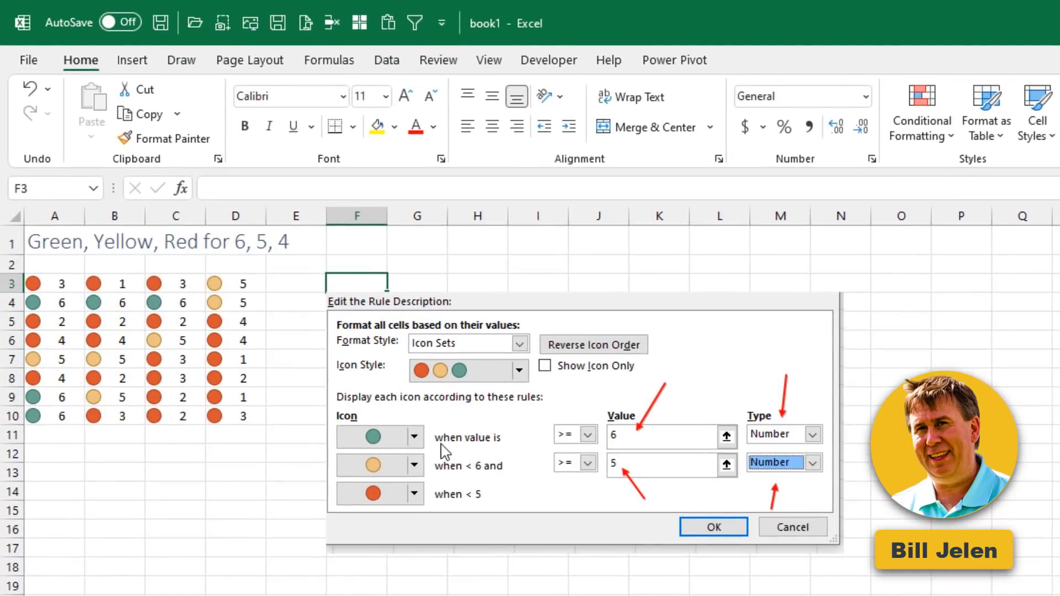
pyautogui.moveTo(102, 292)
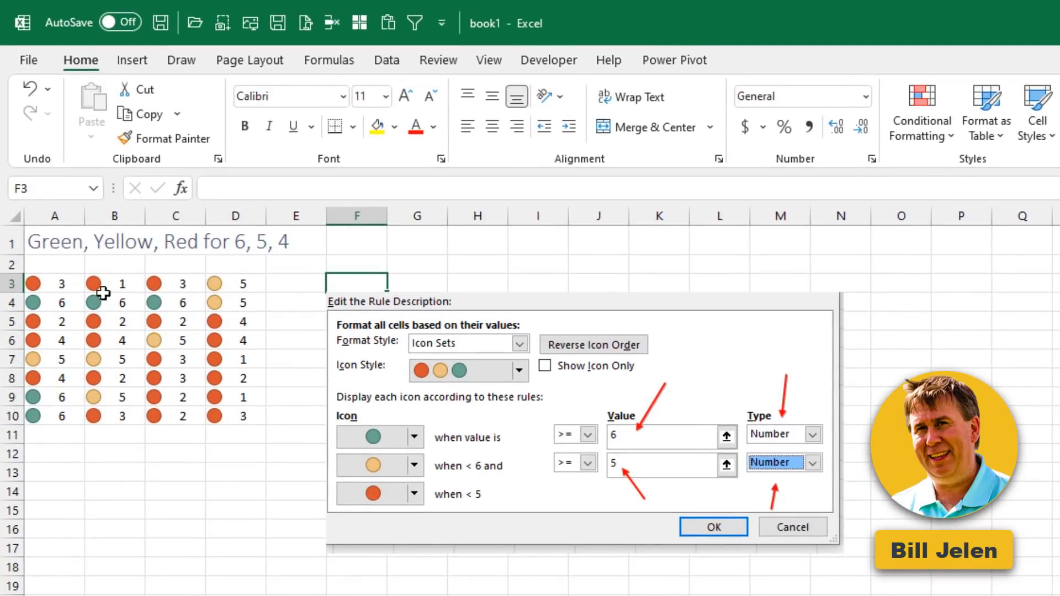